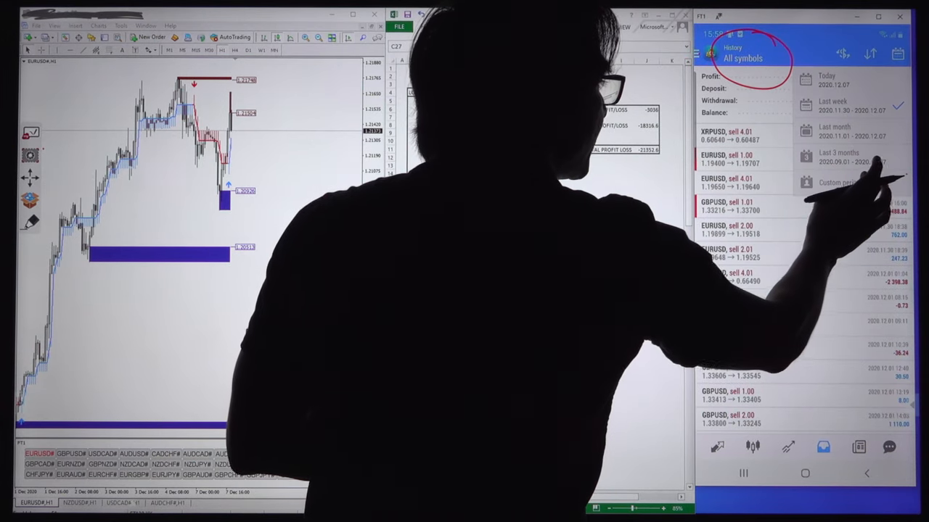
Re-price the second 4.01-lot sell entry in cell F6 to 1.21504.
left_click(836, 183)
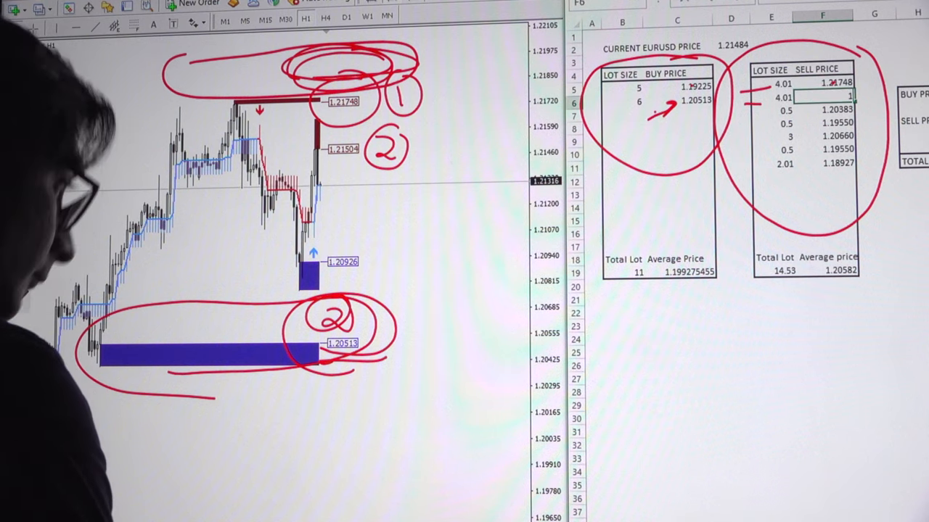
type("1.21504")
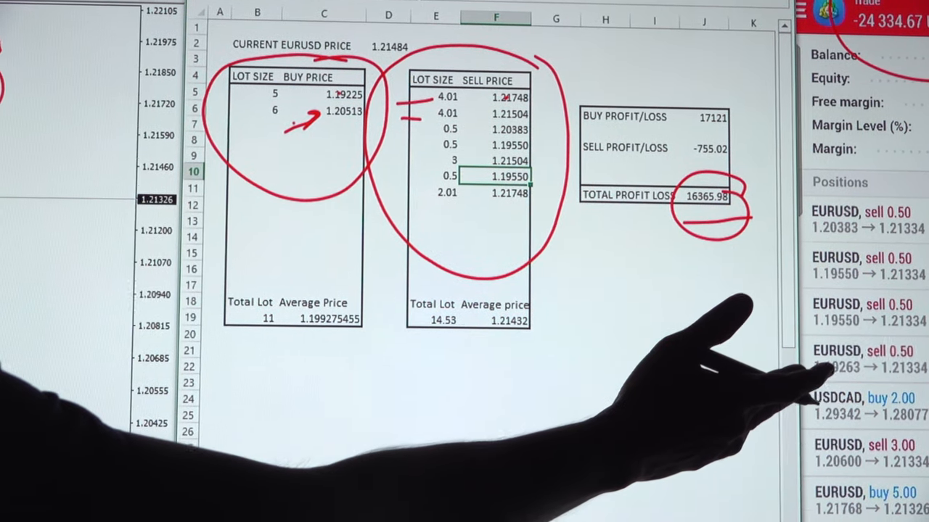
scroll("down", 3)
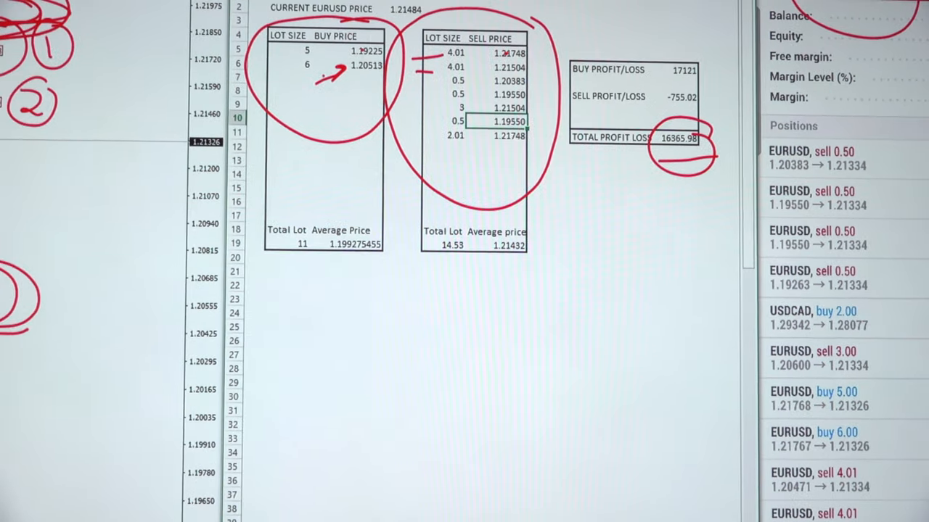